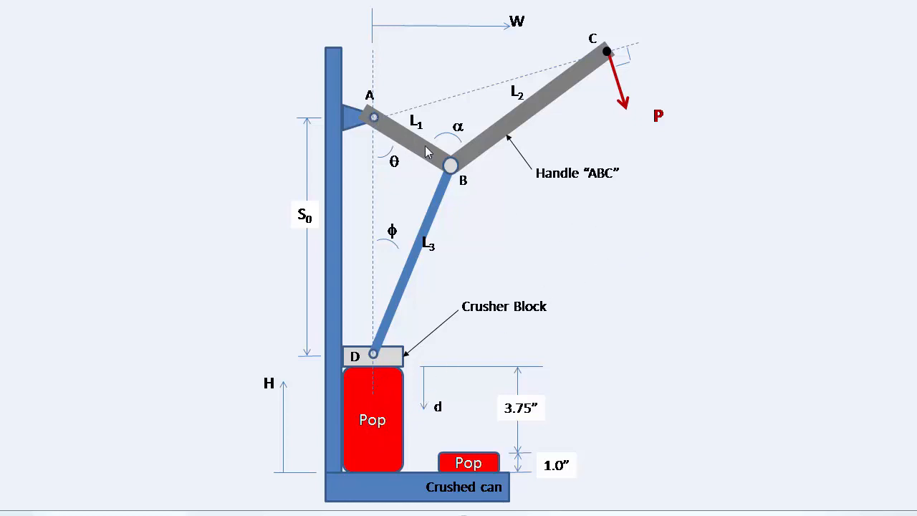
pyautogui.moveTo(600, 54)
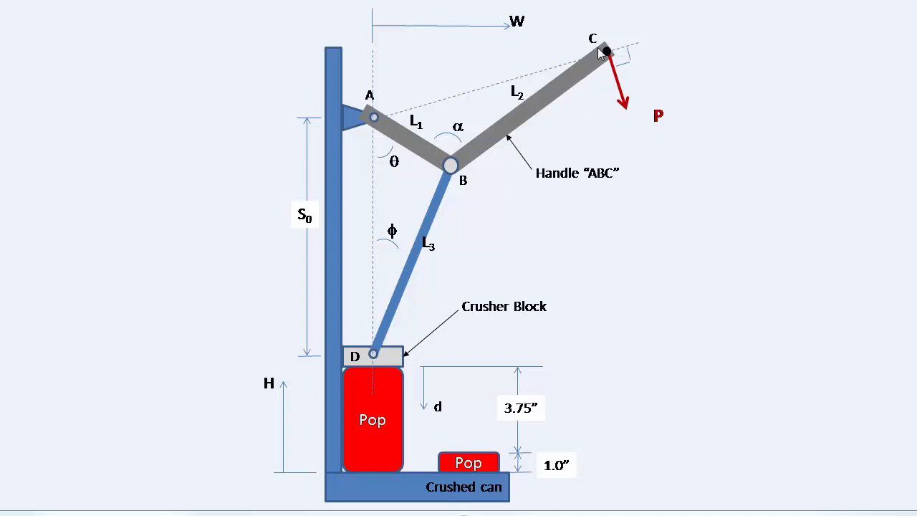
pyautogui.moveTo(418, 253)
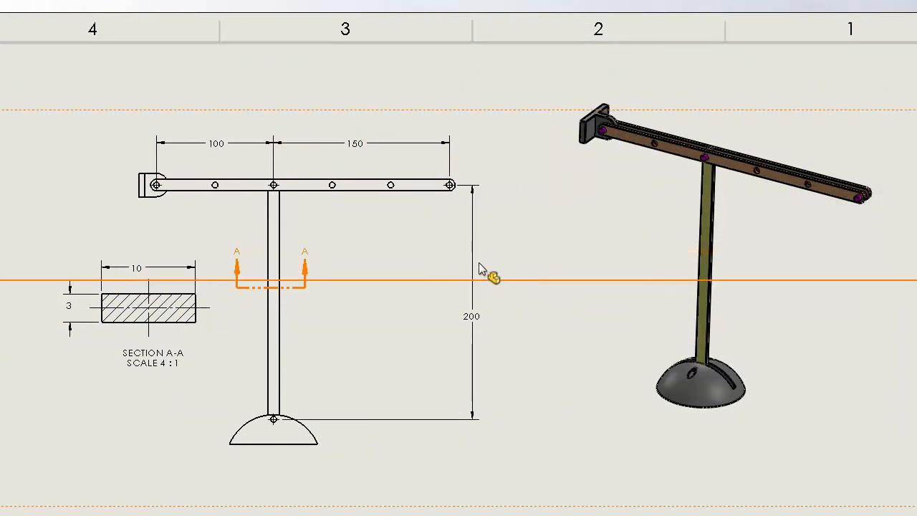
# Step: Select the front view and section line A-A of the column drawing repeatedly
pyautogui.click(160, 185)
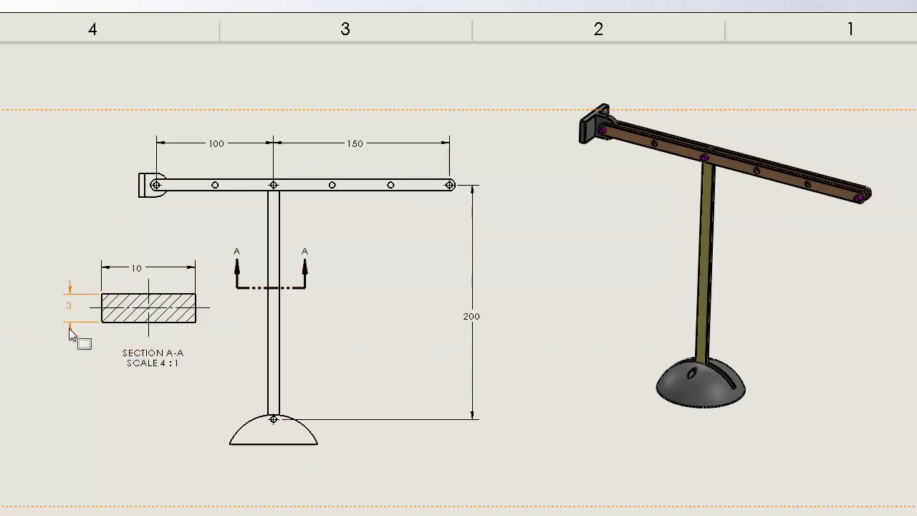
pyautogui.click(275, 290)
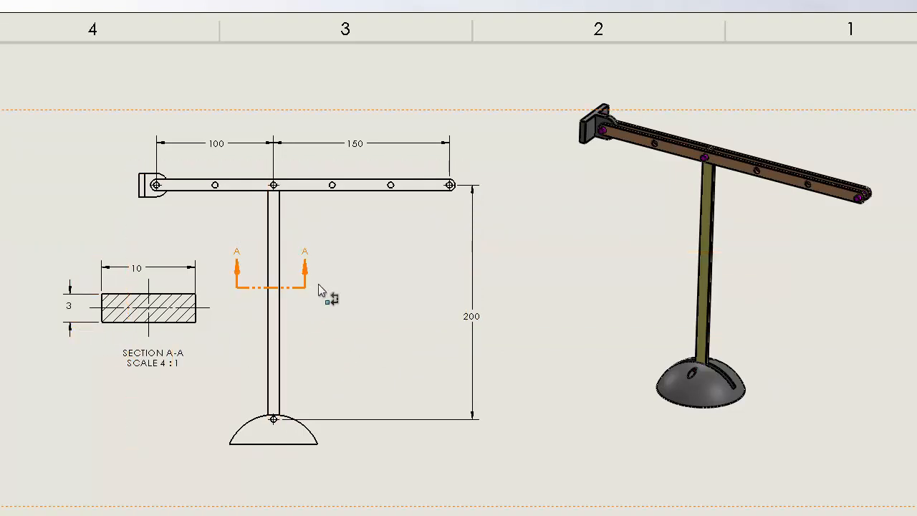
pyautogui.moveTo(271, 296)
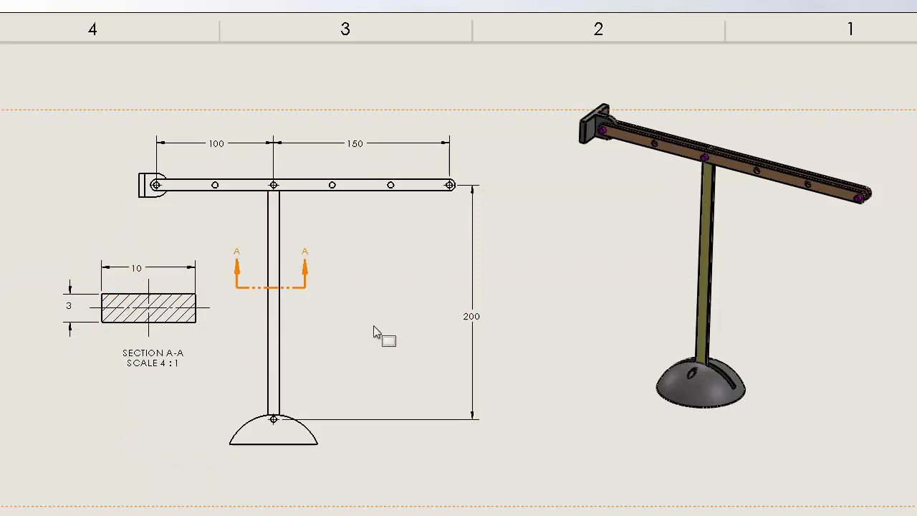
pyautogui.moveTo(527, 318)
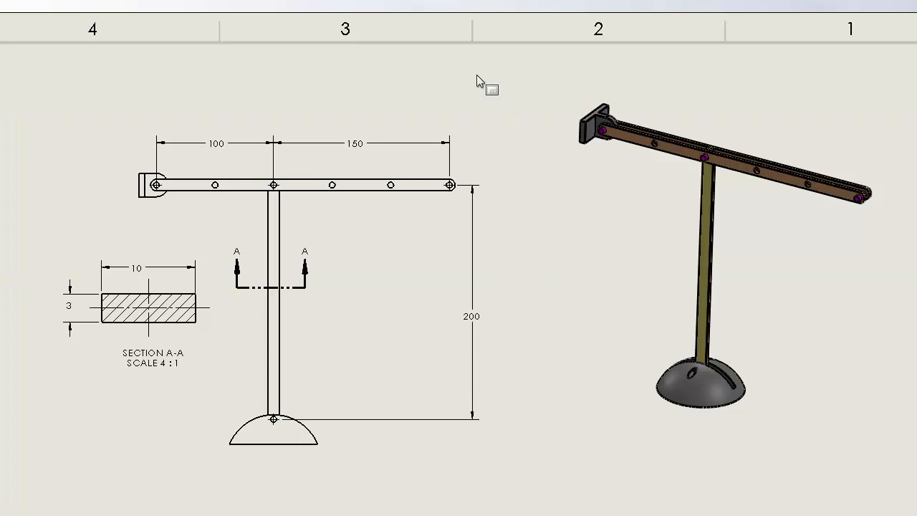
pyautogui.click(269, 389)
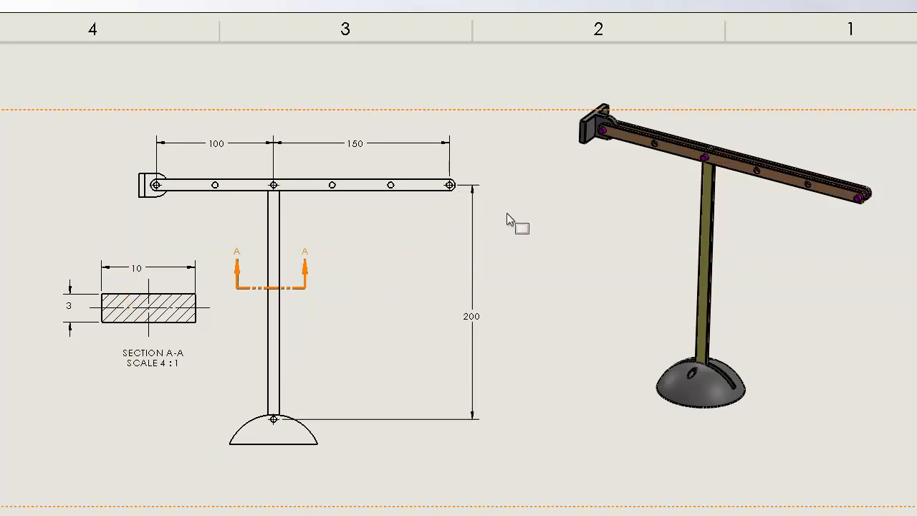
pyautogui.moveTo(322, 229)
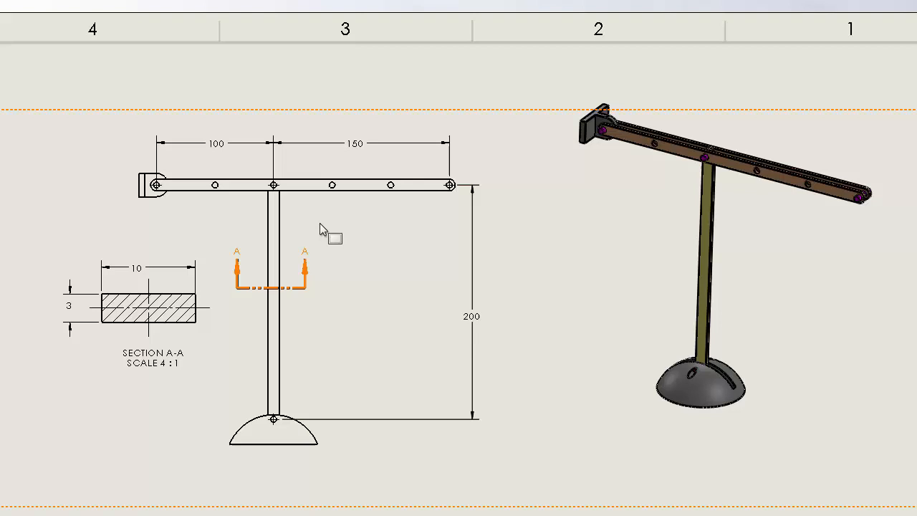
pyautogui.click(270, 287)
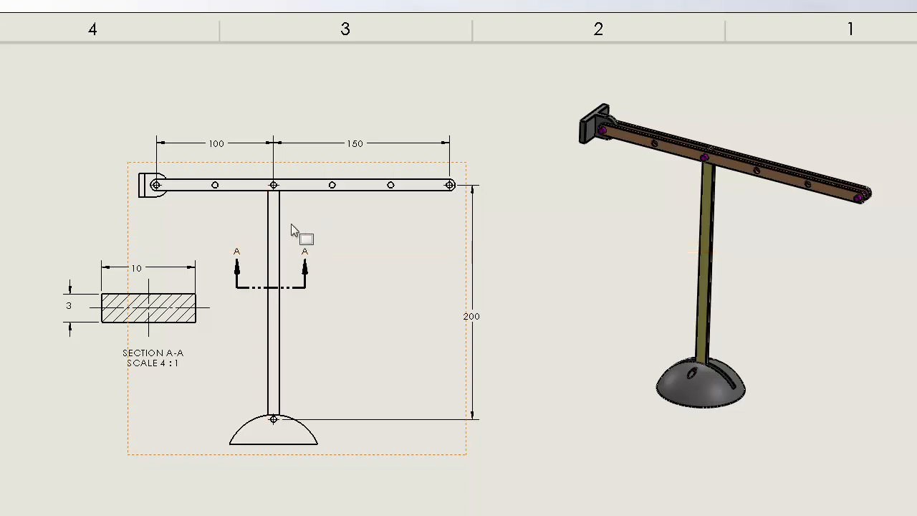
pyautogui.click(275, 301)
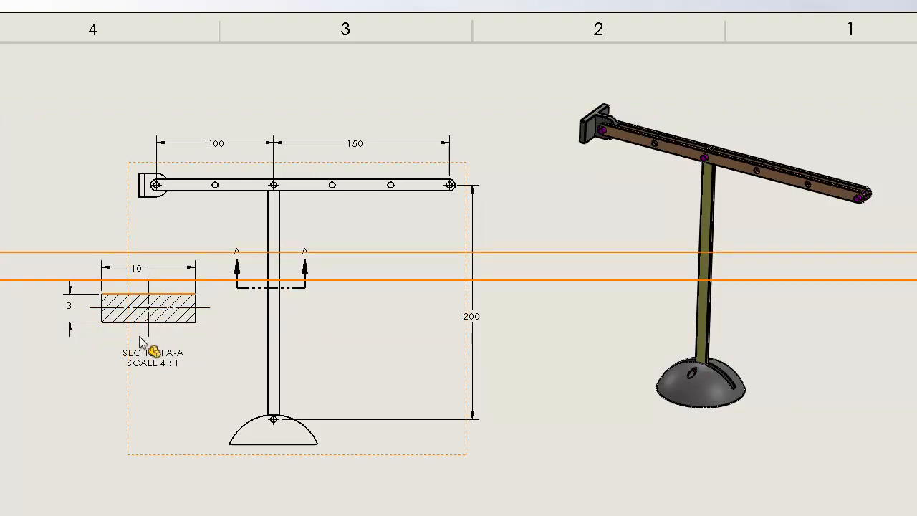
pyautogui.click(270, 286)
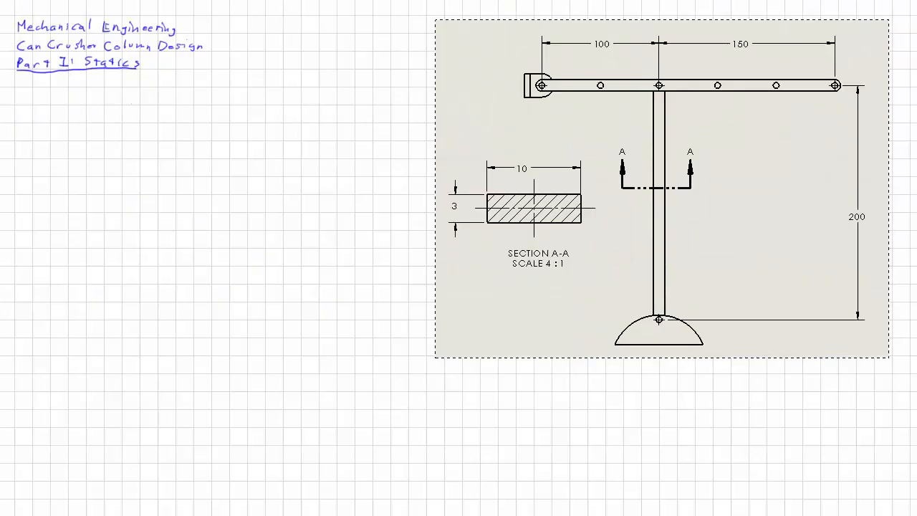
pyautogui.moveTo(602, 181)
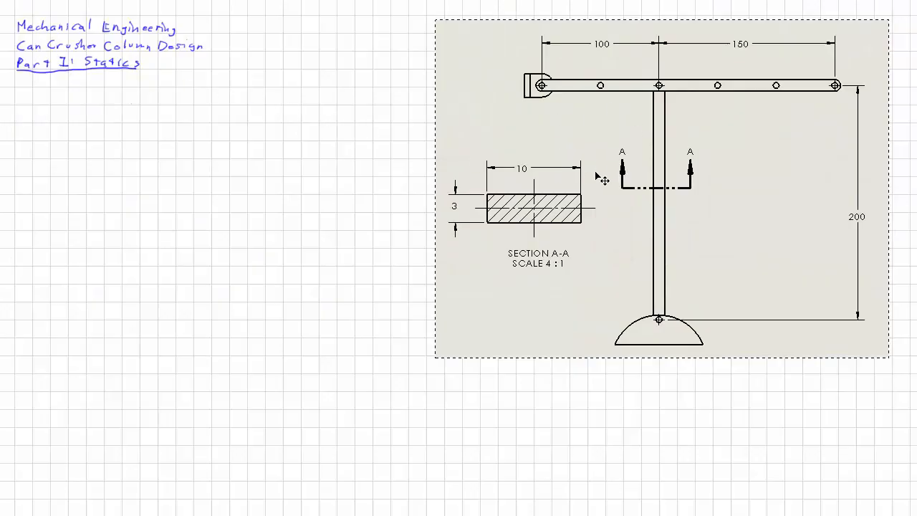
# Step: Begin the ΣM equation about A and label the 450N reaction and load P in red
pyautogui.write('ΣMA = 0 =')
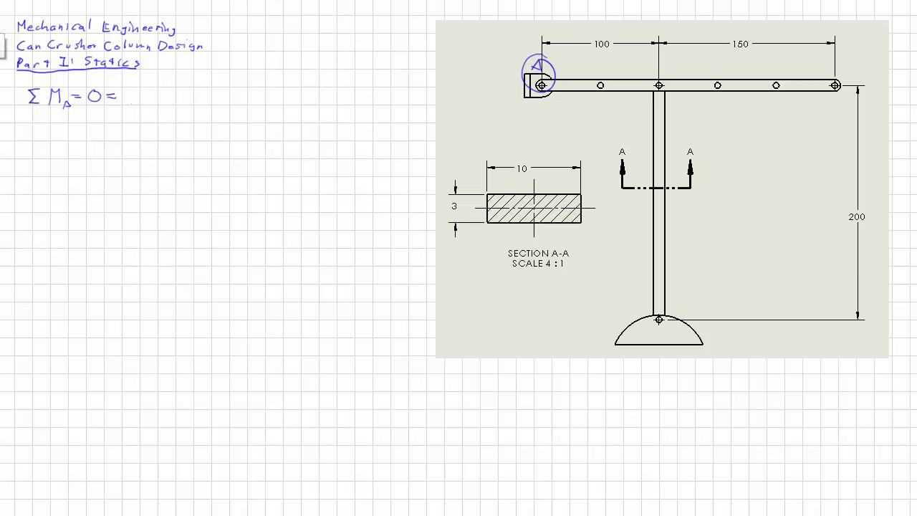
pyautogui.moveTo(657, 355); pyautogui.dragTo(659, 361)
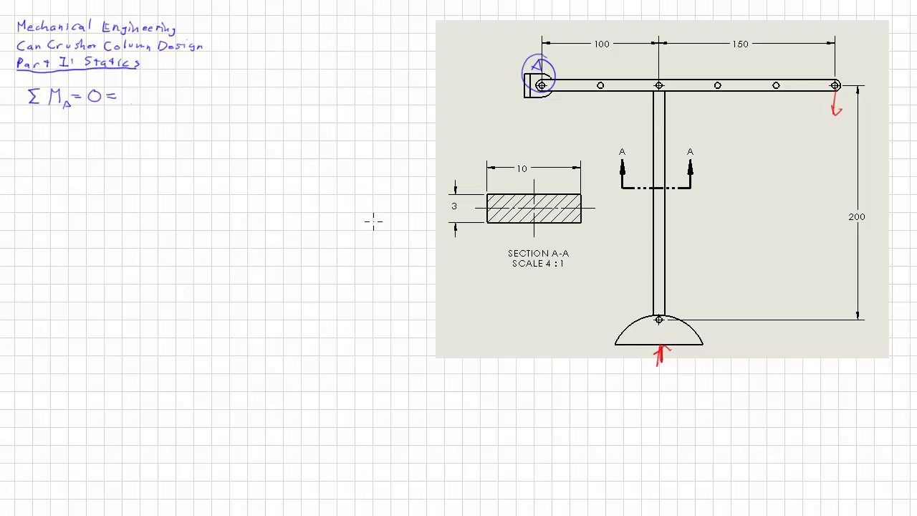
pyautogui.moveTo(247, 198)
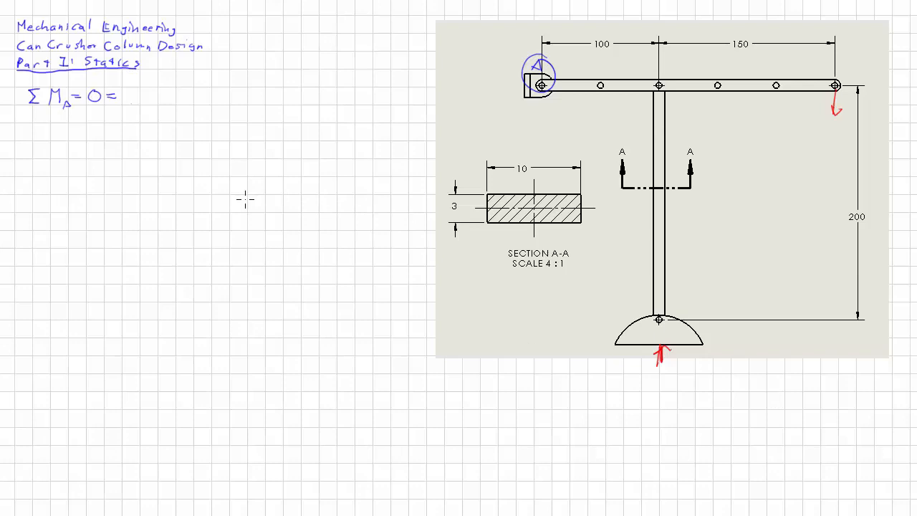
pyautogui.moveTo(237, 172)
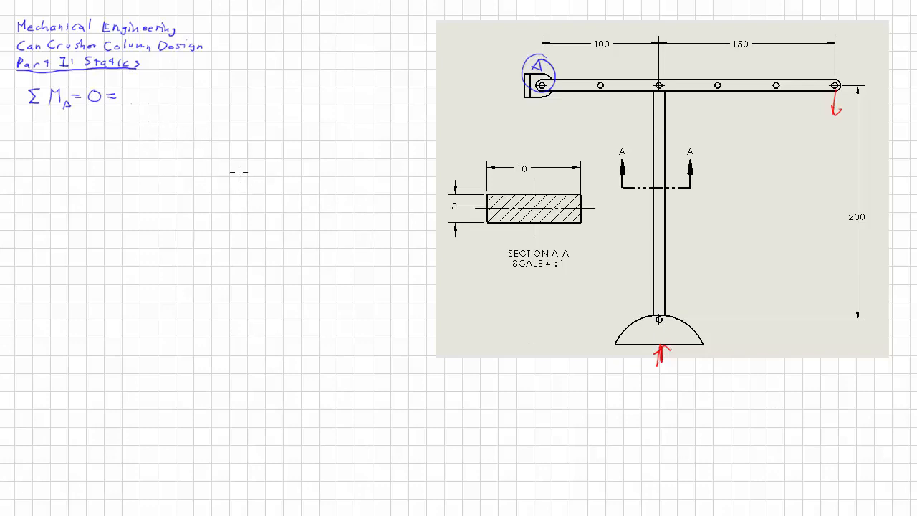
pyautogui.write('450N')
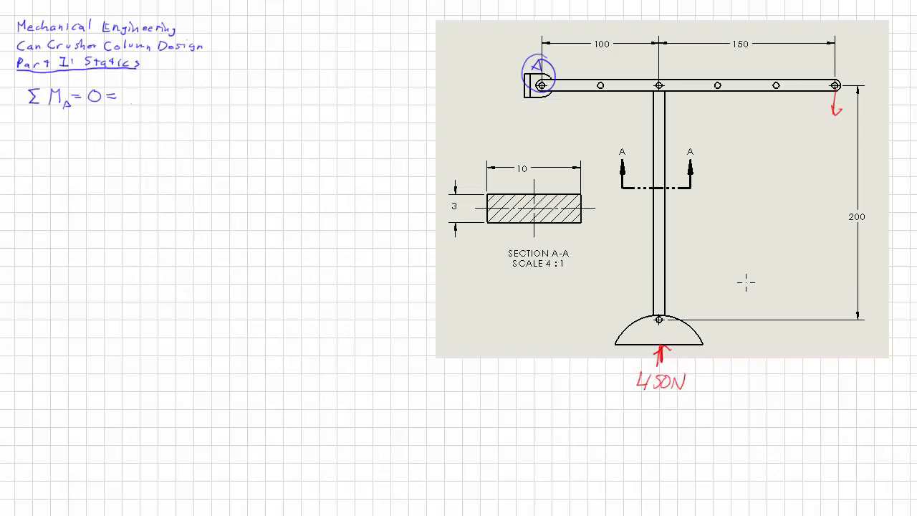
pyautogui.write('P')
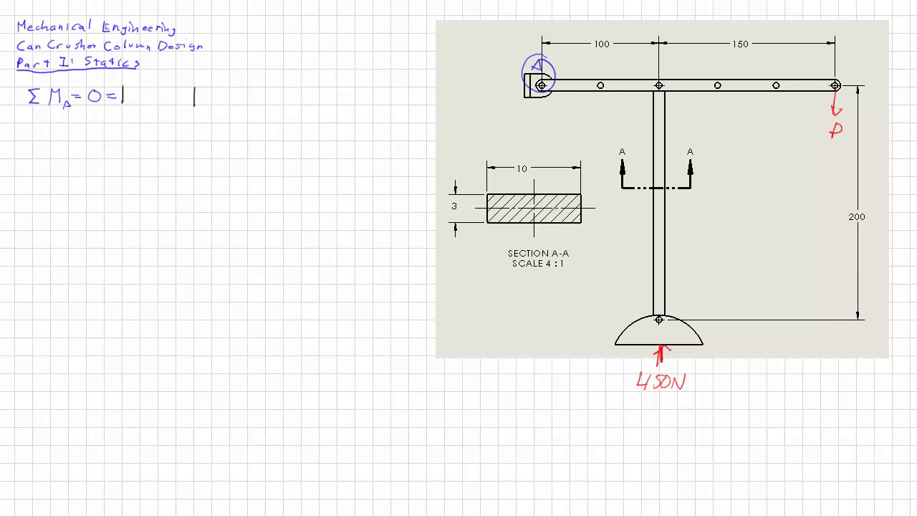
pyautogui.write('P')
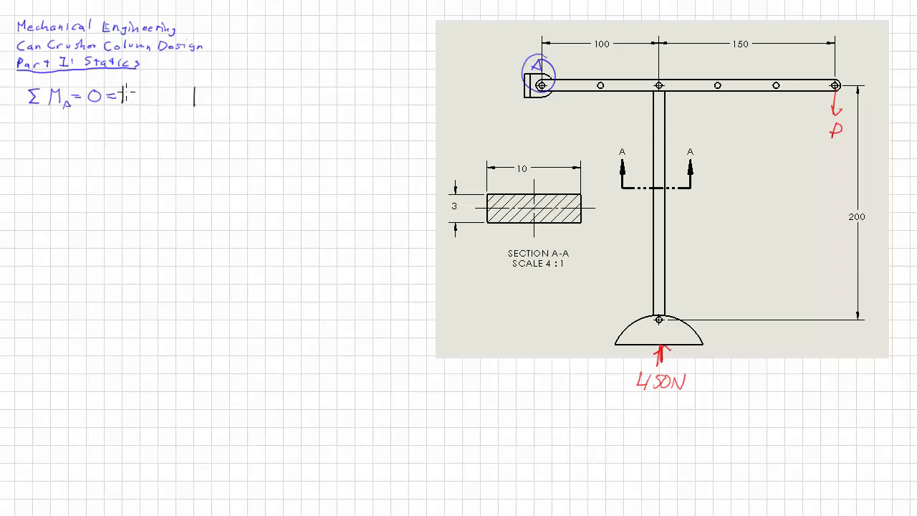
# Step: Write the first moment term 450N·10mm after ΣMA = 0 =
pyautogui.write('450')
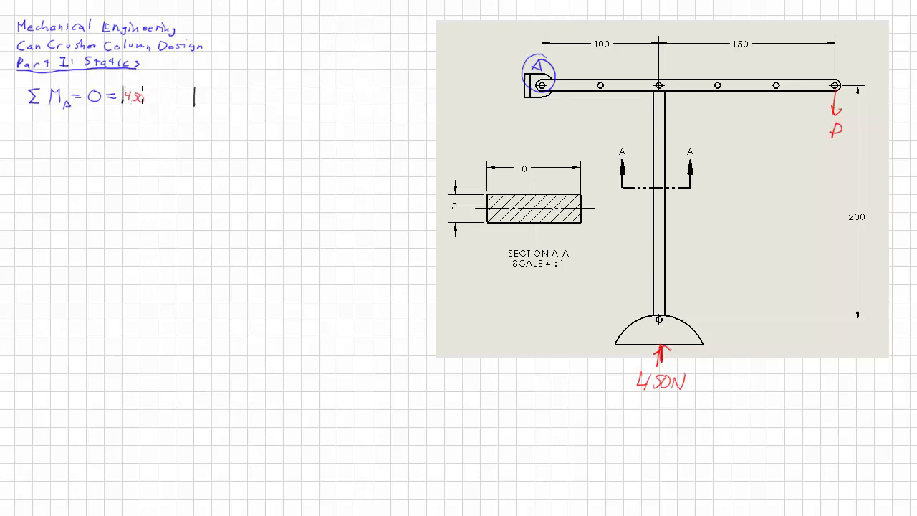
pyautogui.write('450N')
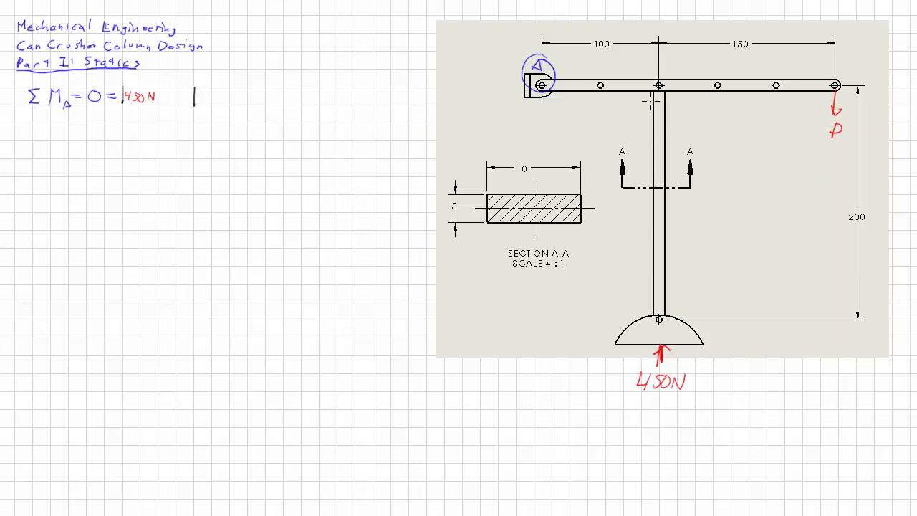
pyautogui.write('·10mm')
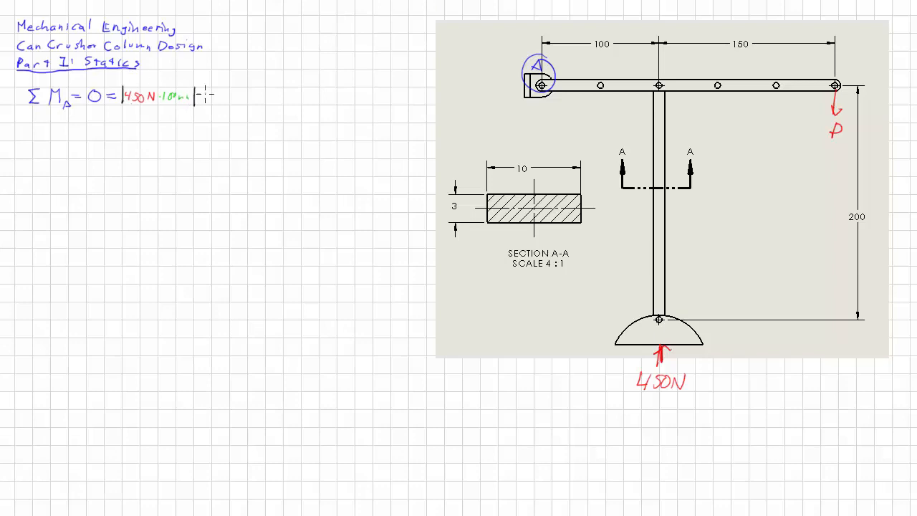
# Step: Add the + P·250 term to the moment equation about A
pyautogui.write('+ |')
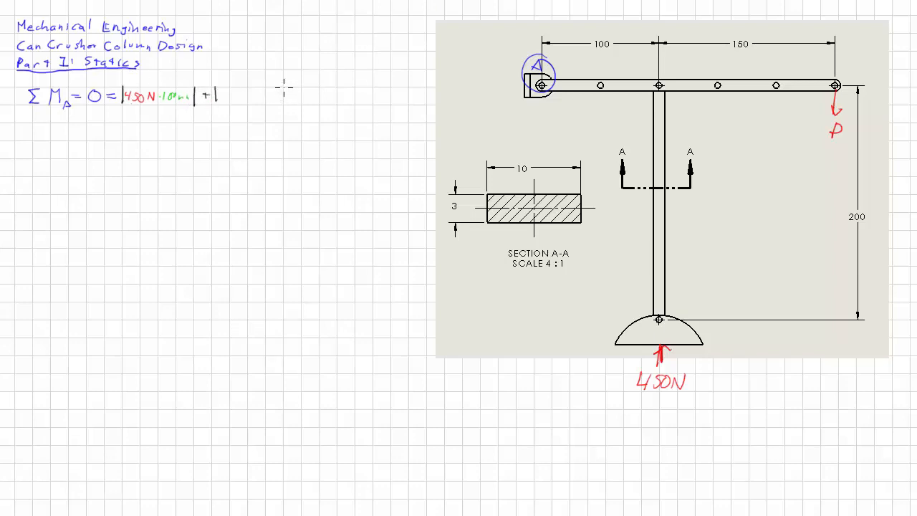
pyautogui.write('P·250mm|')
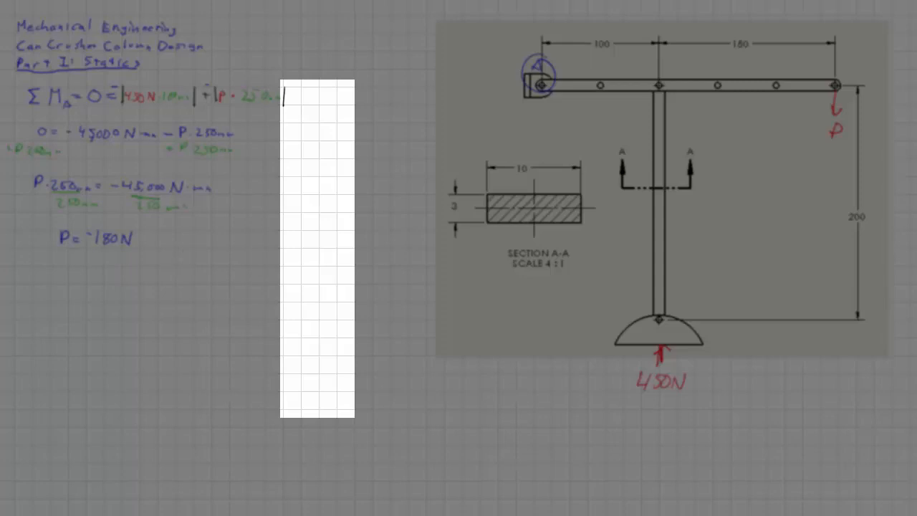
pyautogui.moveTo(136, 351)
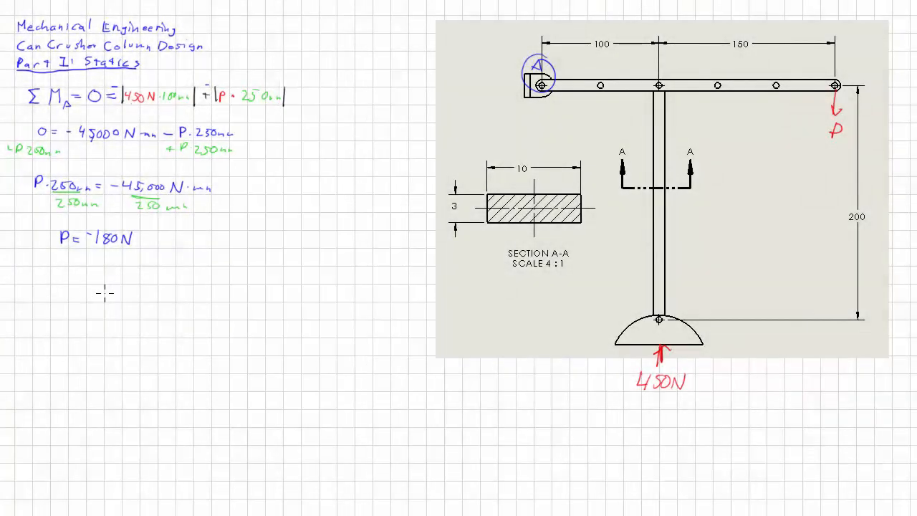
pyautogui.moveTo(124, 281)
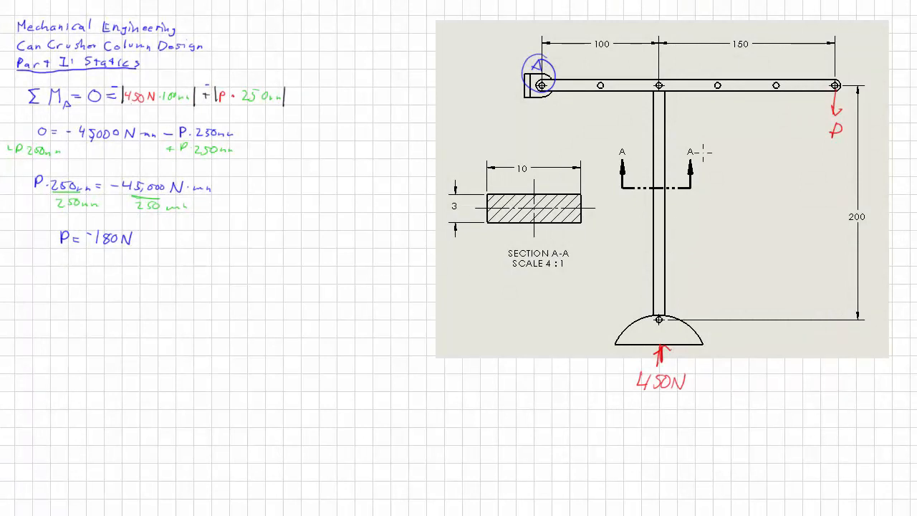
# Step: Sketch a blue curve running down along the column of the can crusher drawing
pyautogui.moveTo(659, 69); pyautogui.dragTo(613, 270)
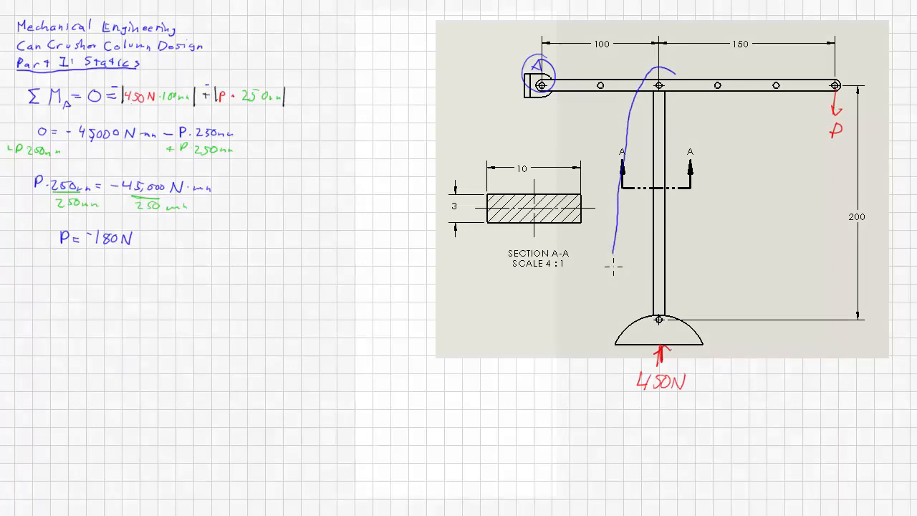